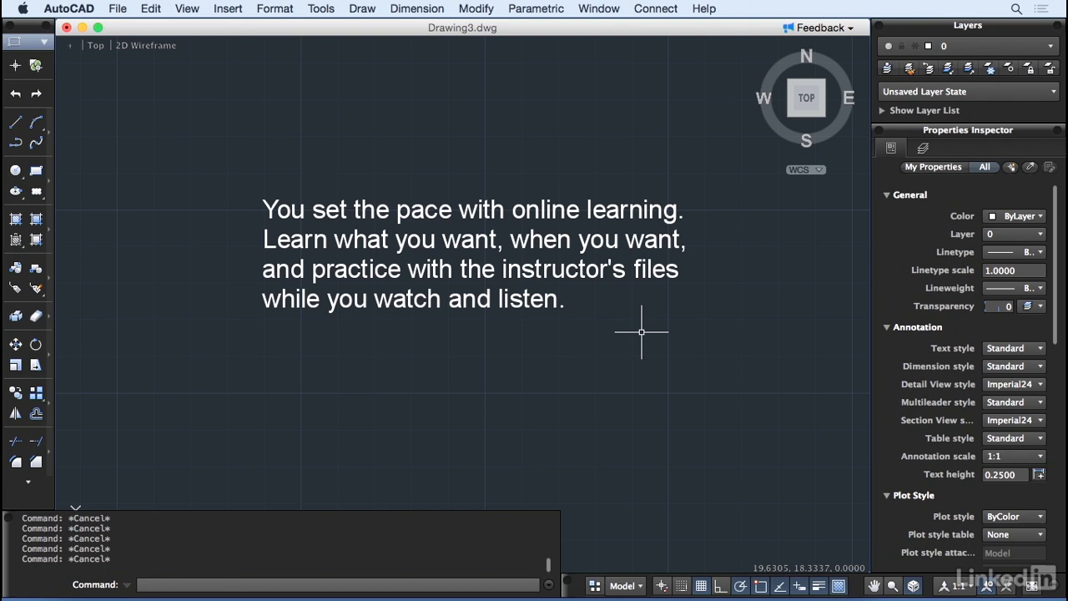
Enter TXT2MTXT at the command line to begin converting text to MText.
{"action": "type", "text": "TXT"}
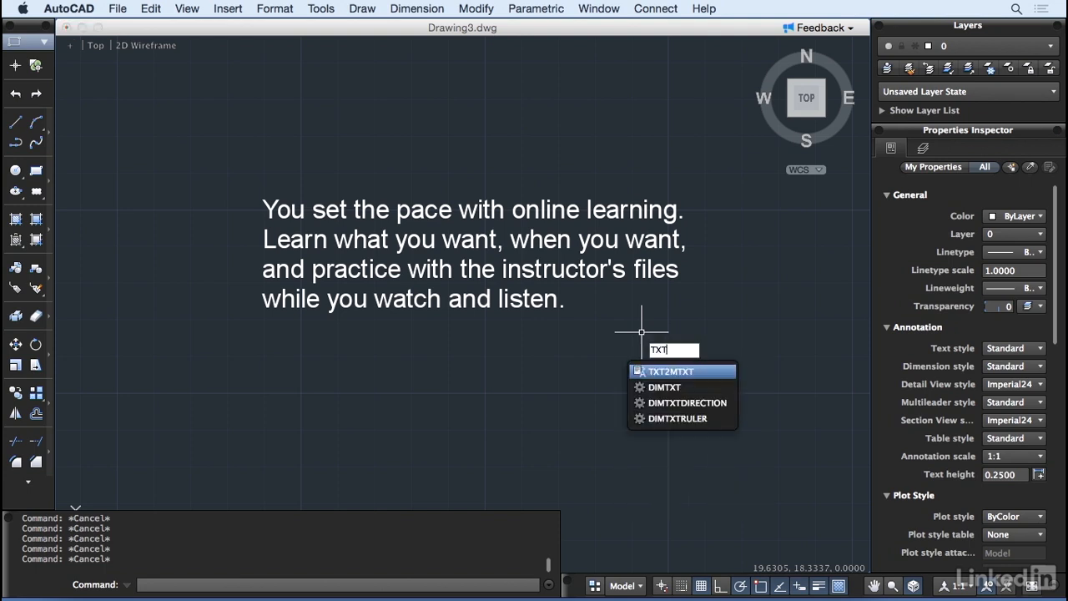
{"action": "type", "text": "2"}
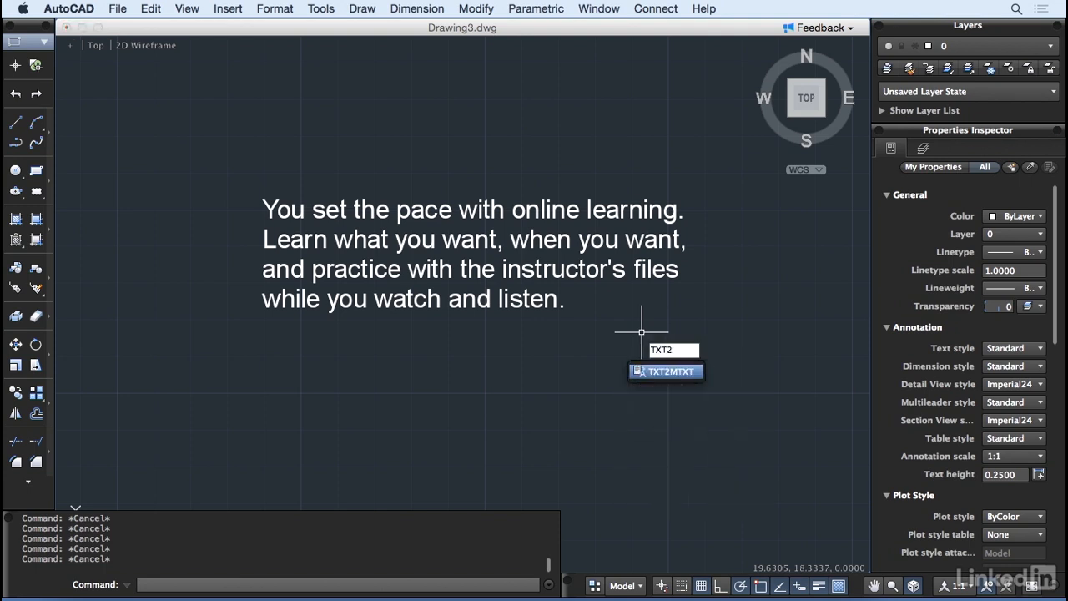
{"action": "type", "text": "MTXT"}
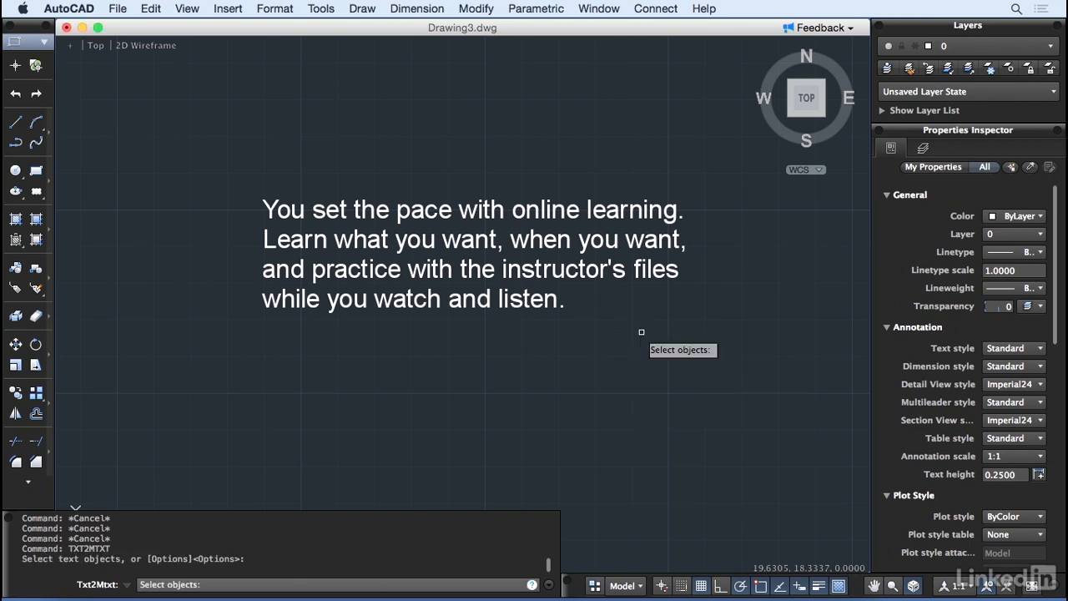
{"action": "left_click", "coordinate": [543, 240]}
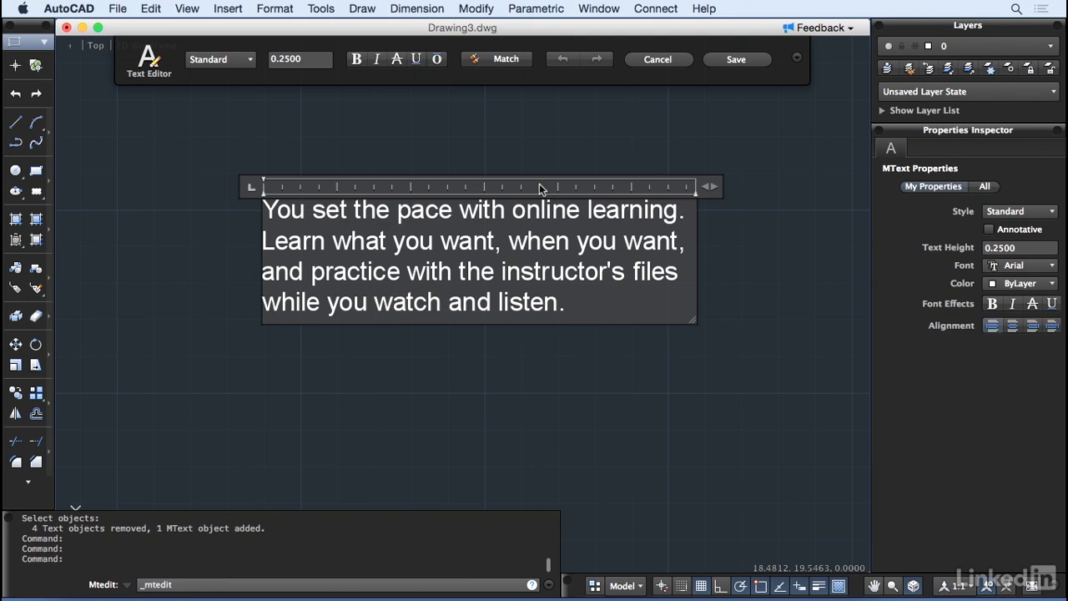
{"action": "mouse_move", "coordinate": [409, 69]}
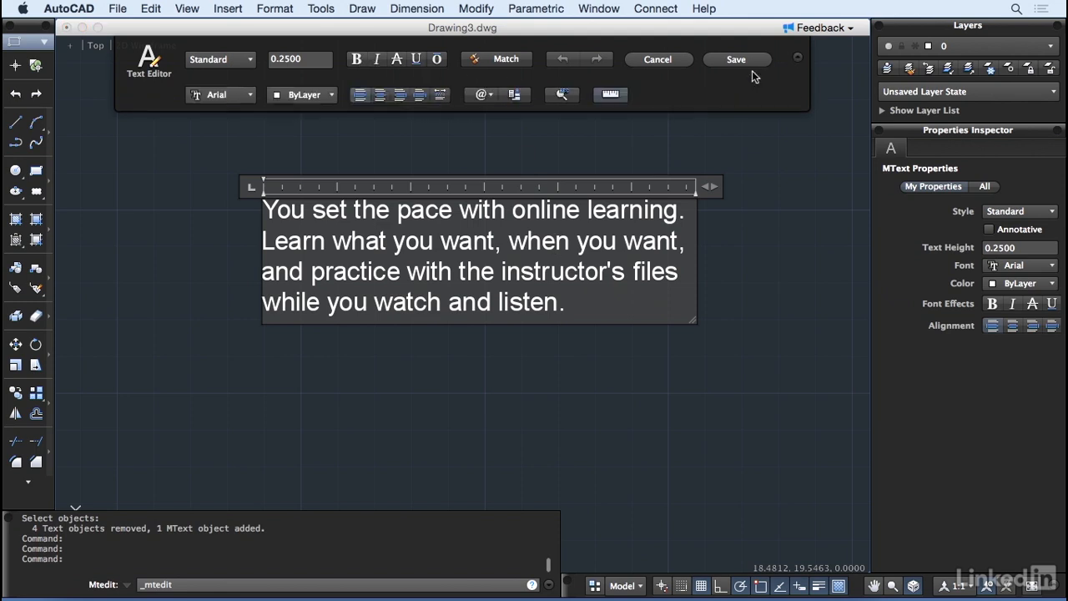
{"action": "mouse_move", "coordinate": [356, 97]}
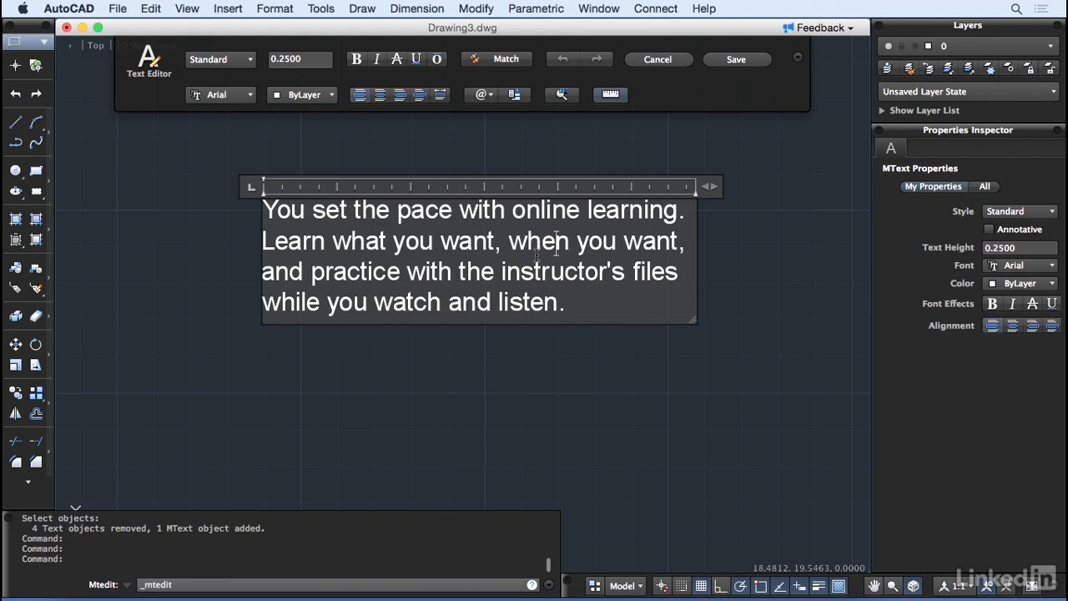
Cancel the paragraph editor and rerun Express Tools Convert Text to Mtext.
{"action": "right_click", "coordinate": [543, 259]}
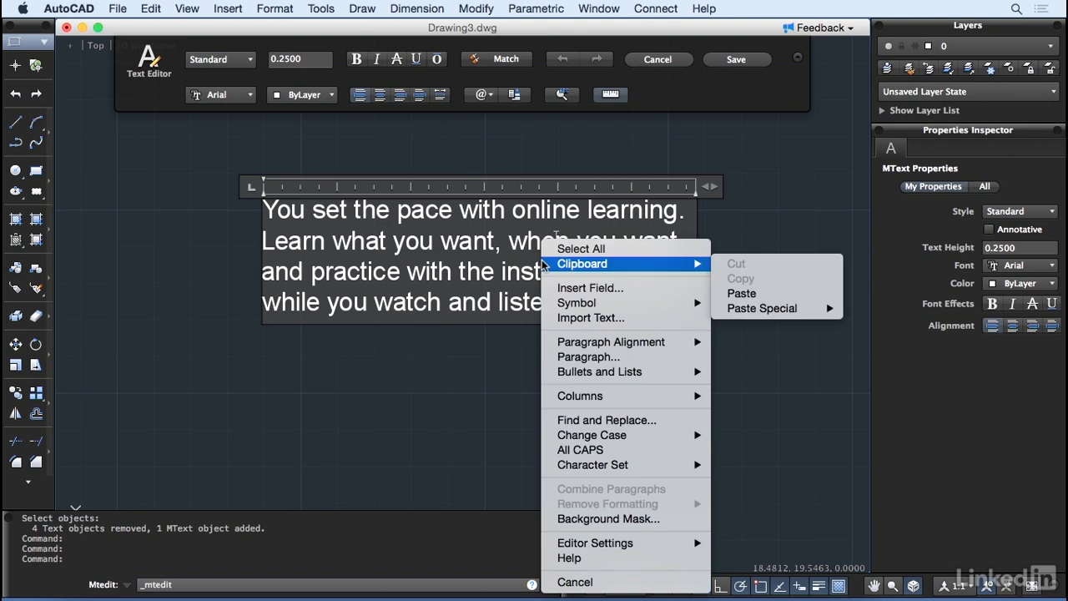
{"action": "mouse_move", "coordinate": [580, 395]}
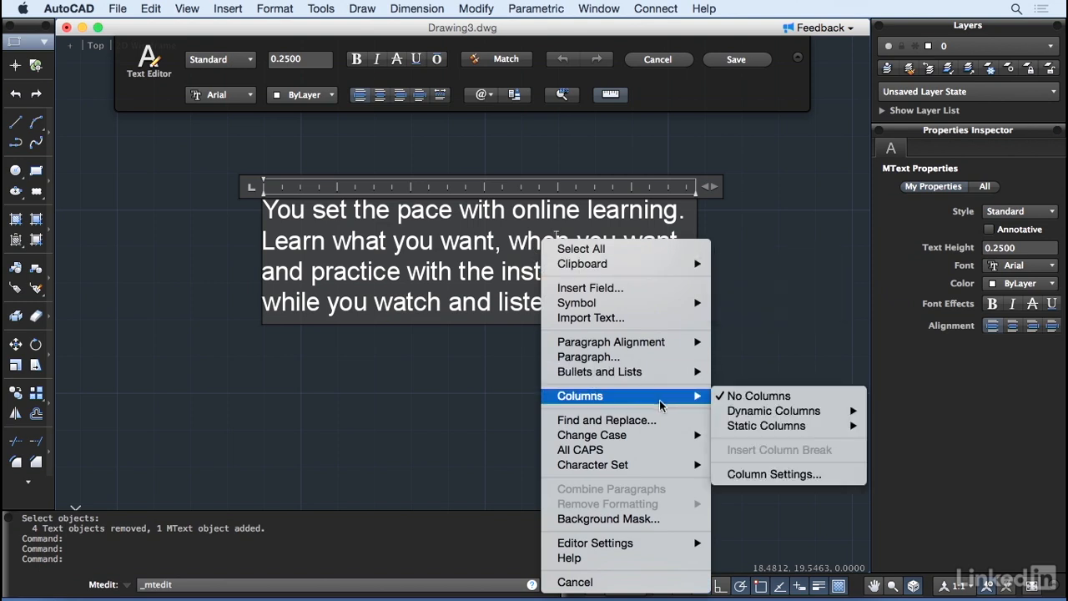
{"action": "mouse_move", "coordinate": [593, 435]}
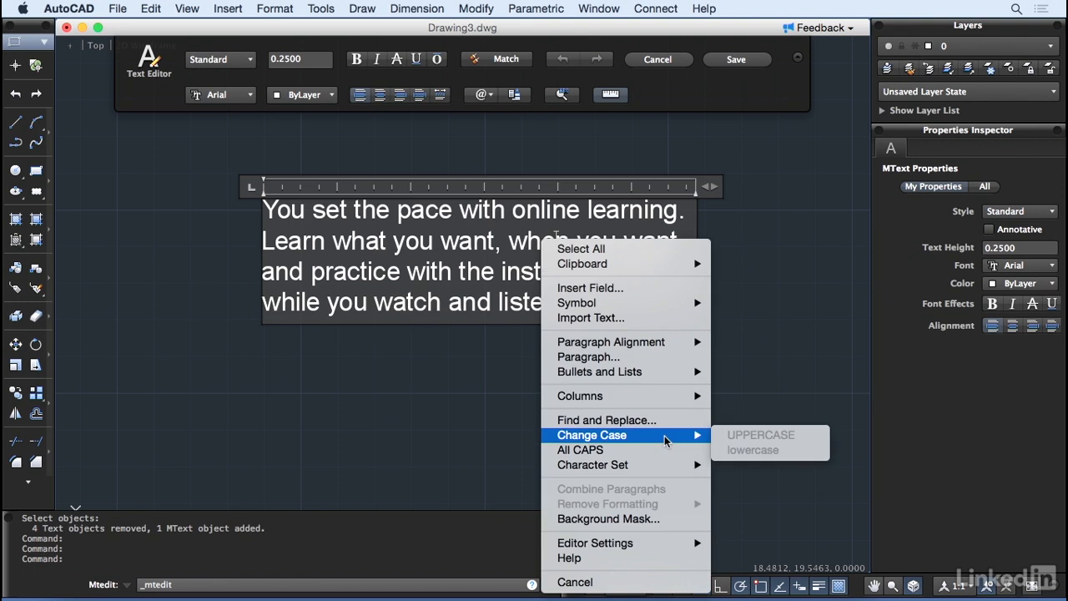
{"action": "mouse_move", "coordinate": [626, 518]}
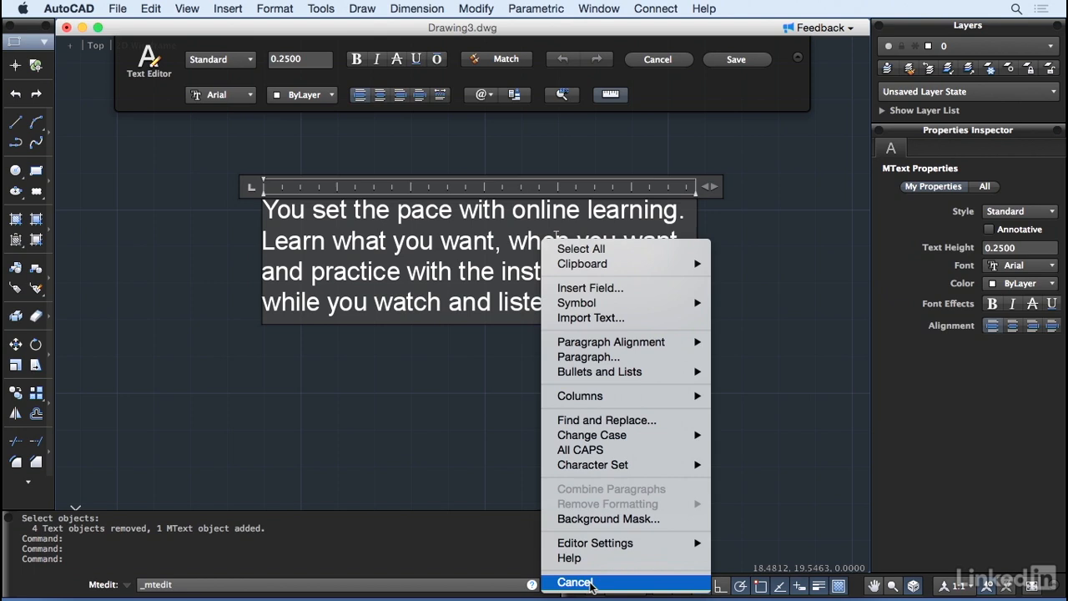
{"action": "left_click", "coordinate": [575, 582]}
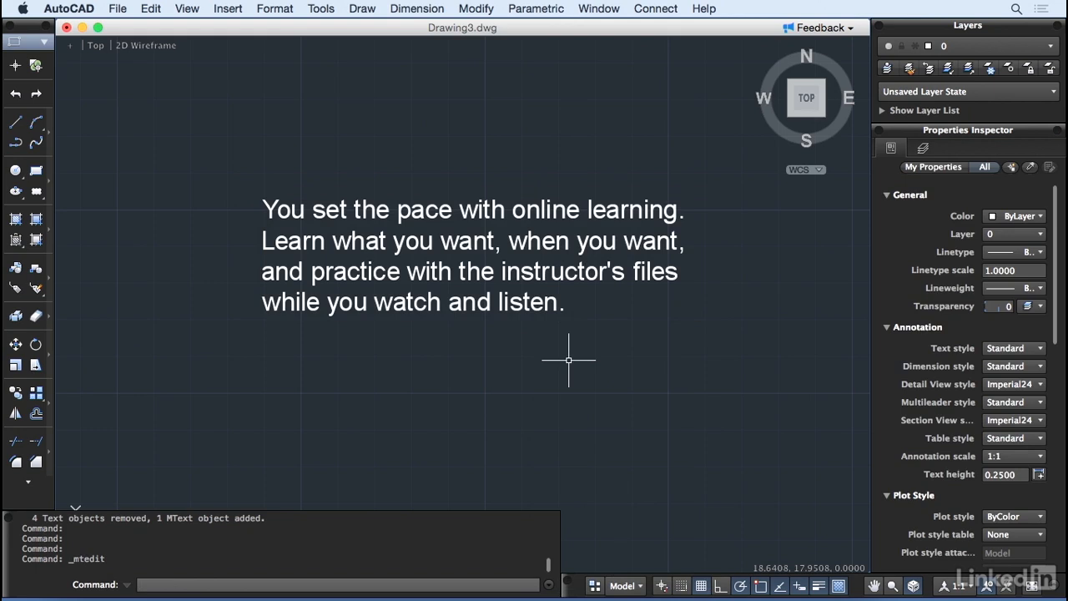
{"action": "left_click", "coordinate": [320, 8]}
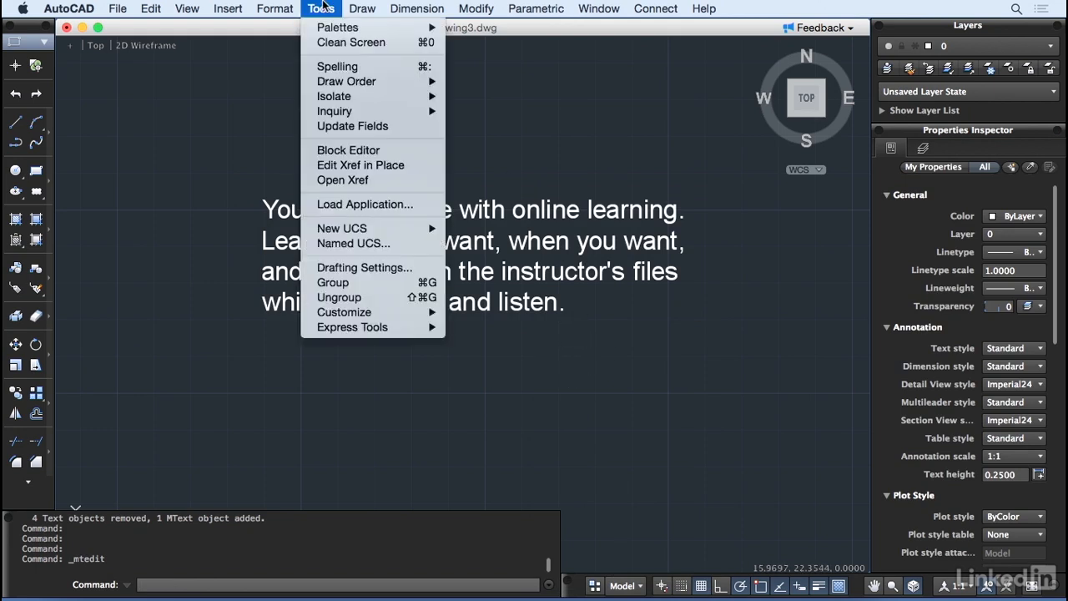
{"action": "mouse_move", "coordinate": [352, 326]}
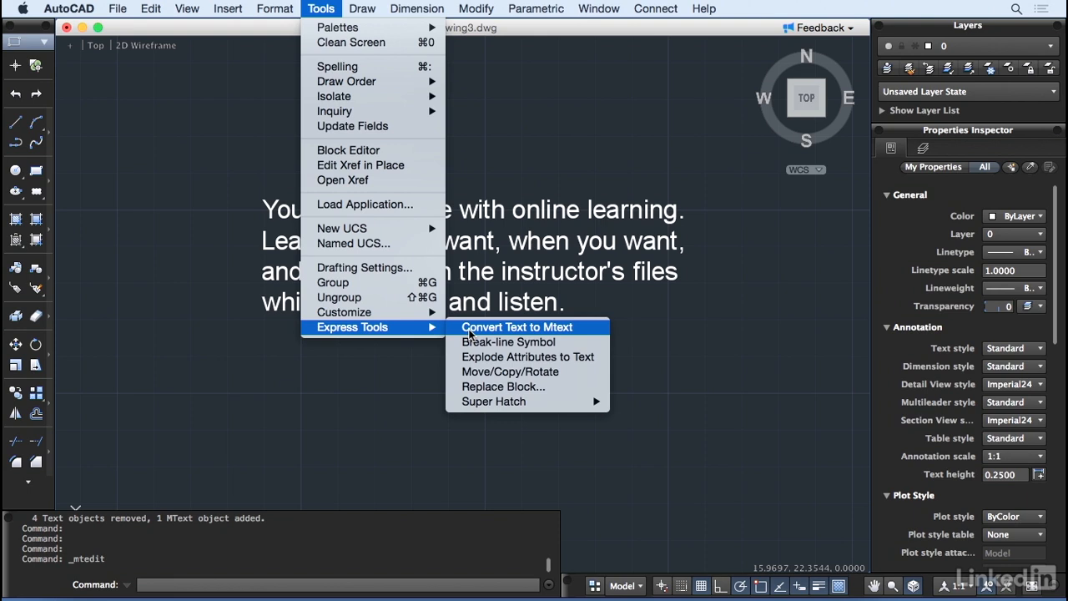
{"action": "mouse_move", "coordinate": [583, 330]}
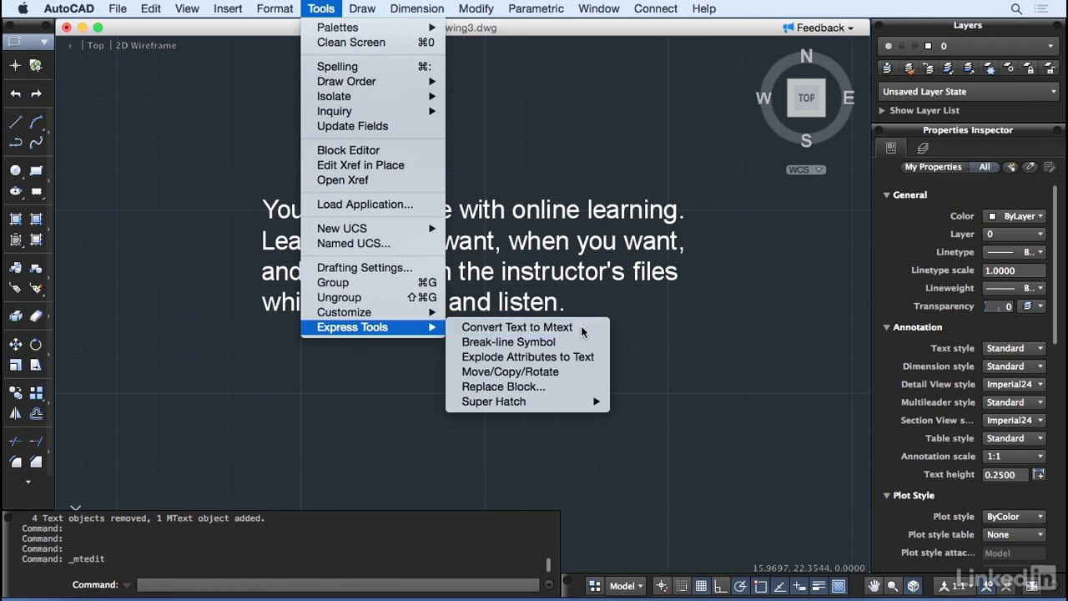
{"action": "left_click", "coordinate": [516, 326]}
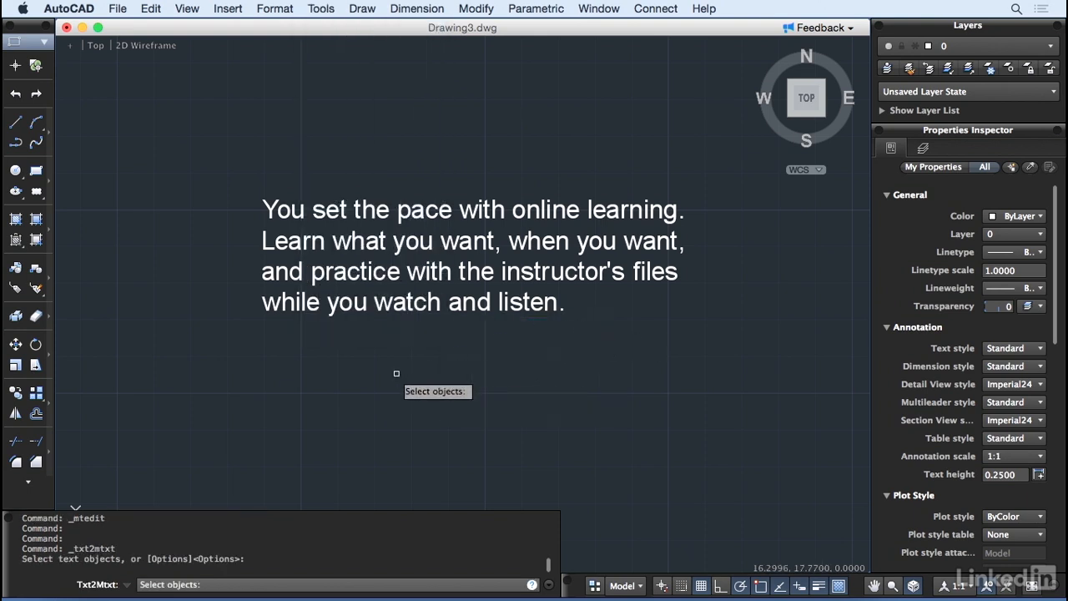